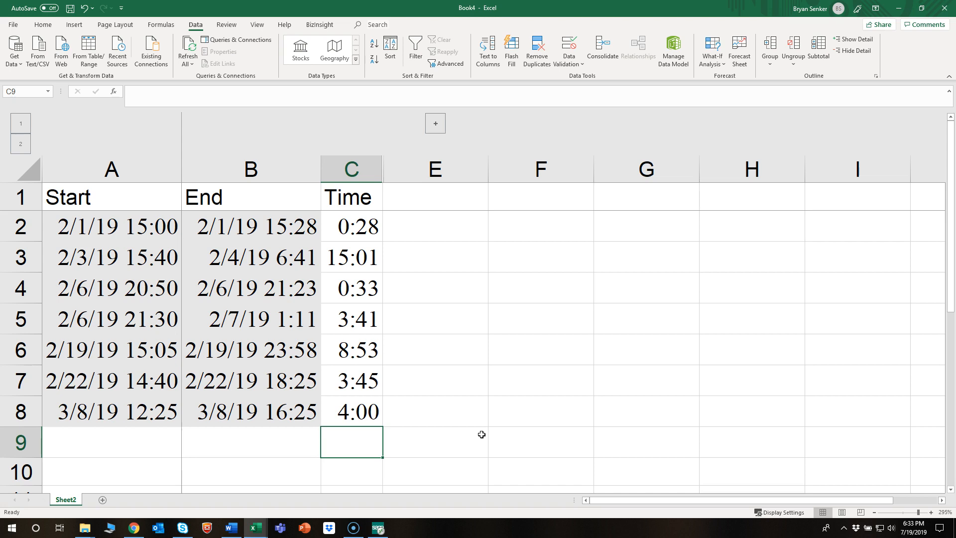
Enter =SUM(C2:C8) in cell C9, giving a total that displays 12:21
{"action": "left_click", "coordinate": [351, 226]}
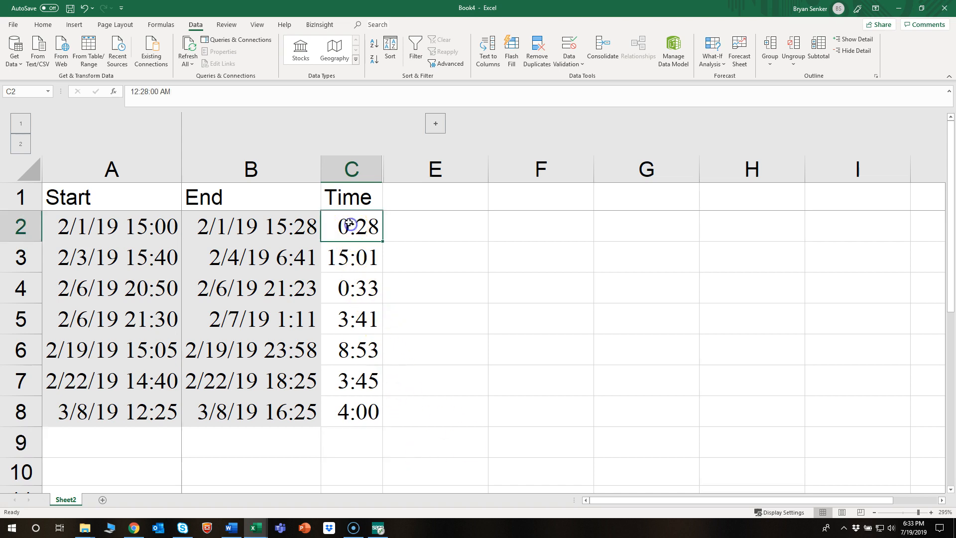
{"action": "left_click", "coordinate": [351, 442]}
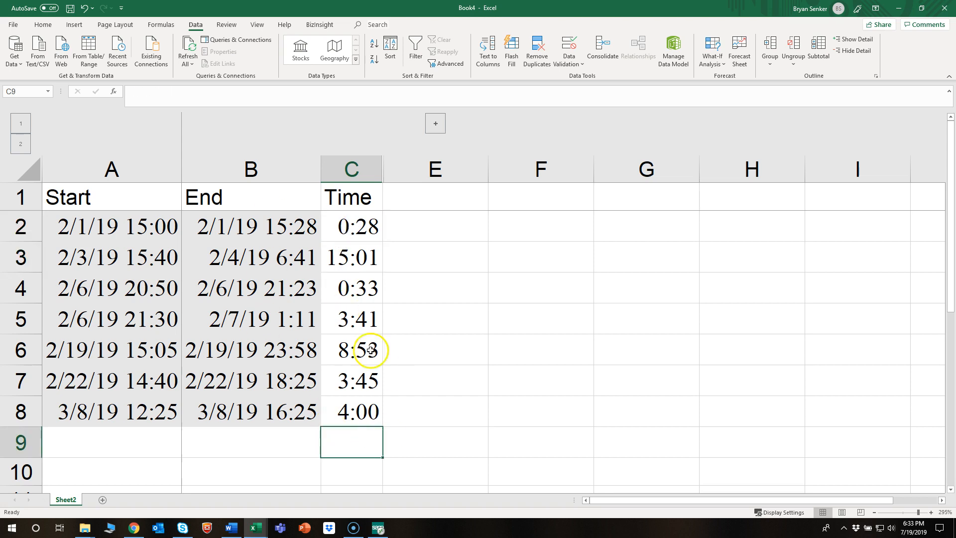
{"action": "type", "text": "=SUM("}
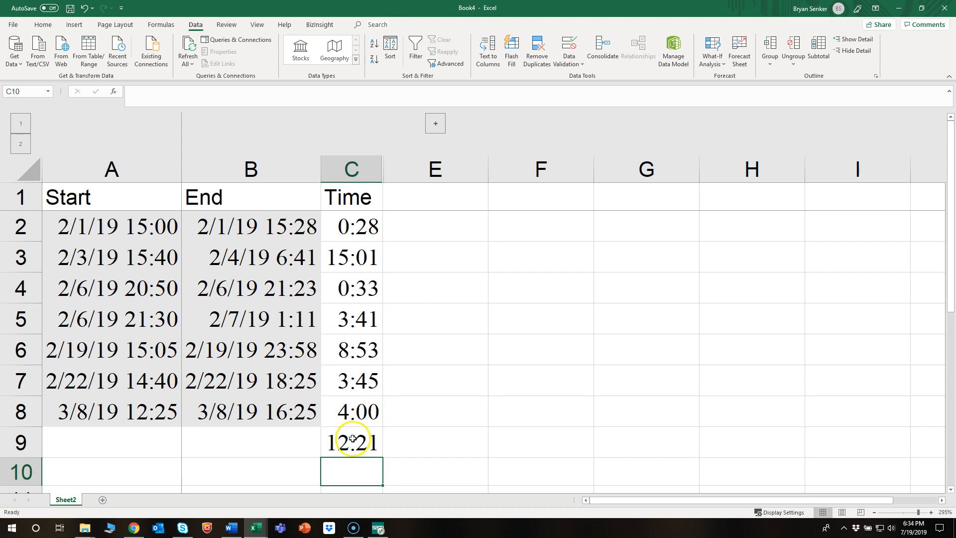
{"action": "left_click", "coordinate": [351, 442]}
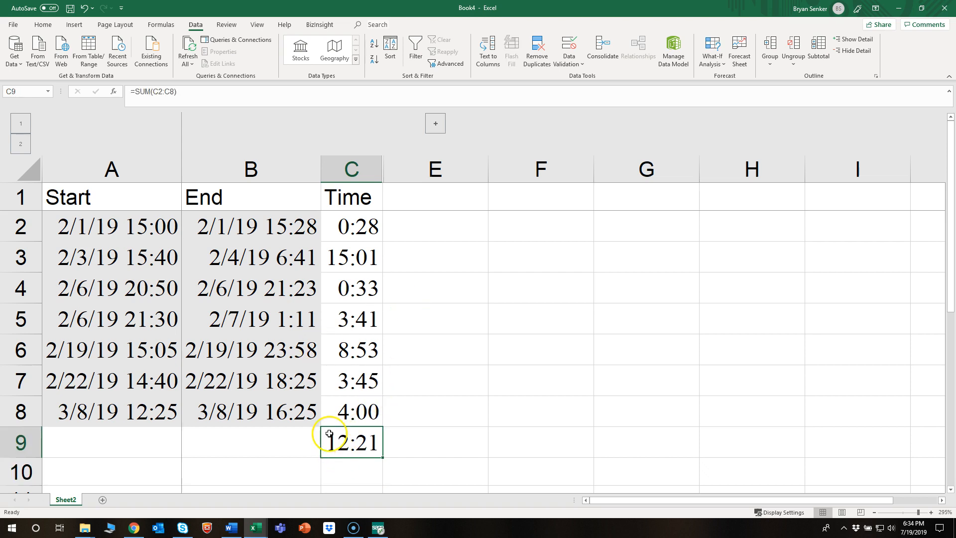
{"action": "mouse_move", "coordinate": [343, 254]}
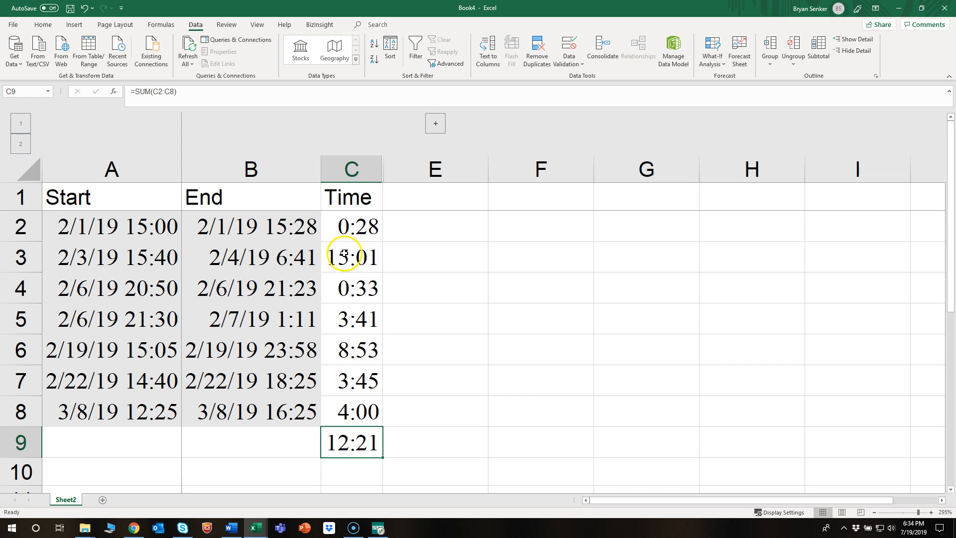
{"action": "mouse_move", "coordinate": [405, 421]}
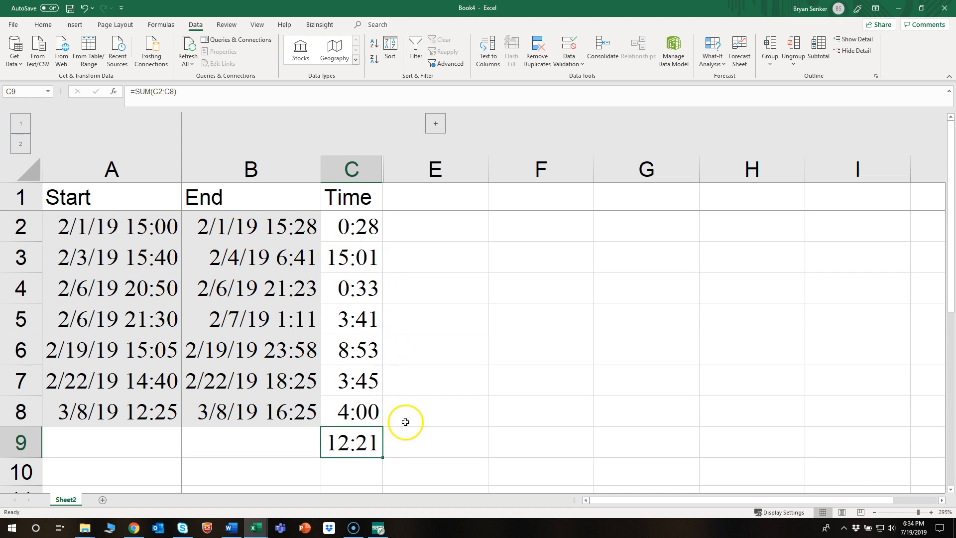
{"action": "mouse_move", "coordinate": [414, 415]}
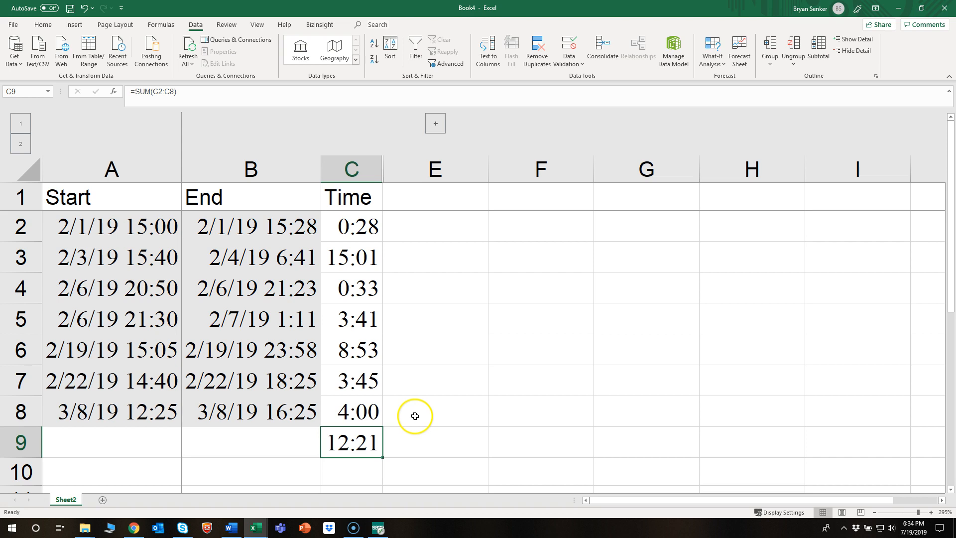
{"action": "mouse_move", "coordinate": [42, 24]}
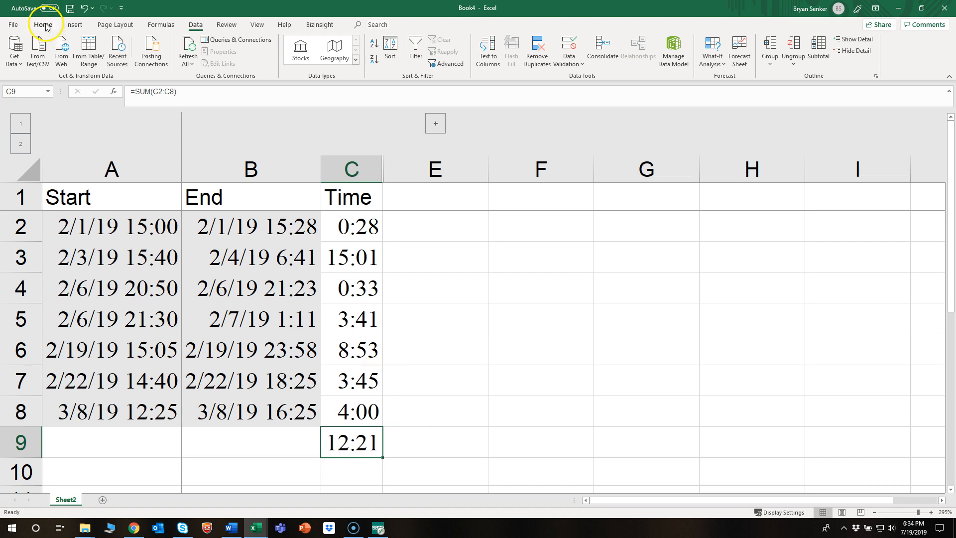
Apply the custom number format [hh]:mm to C9 so the total shows 36:21
{"action": "left_click", "coordinate": [42, 24]}
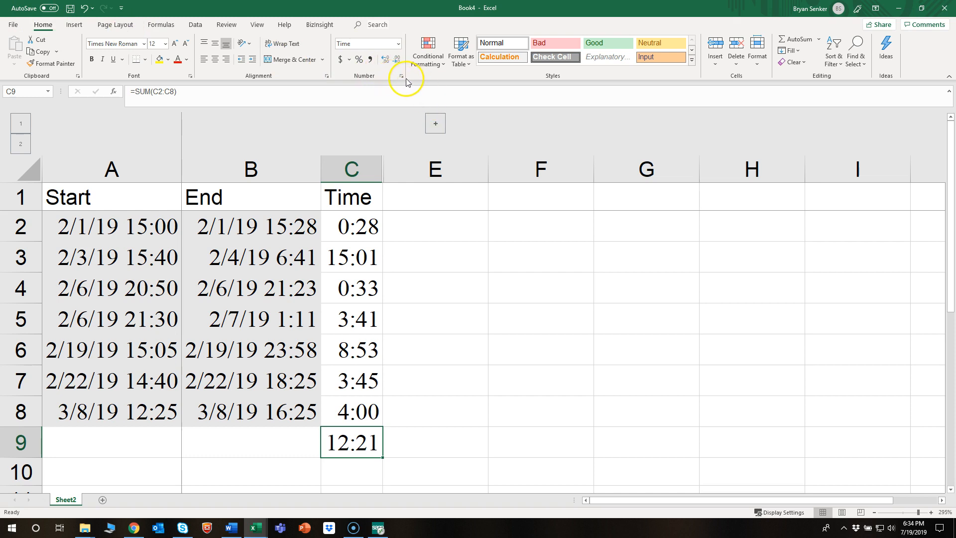
{"action": "left_click", "coordinate": [401, 75]}
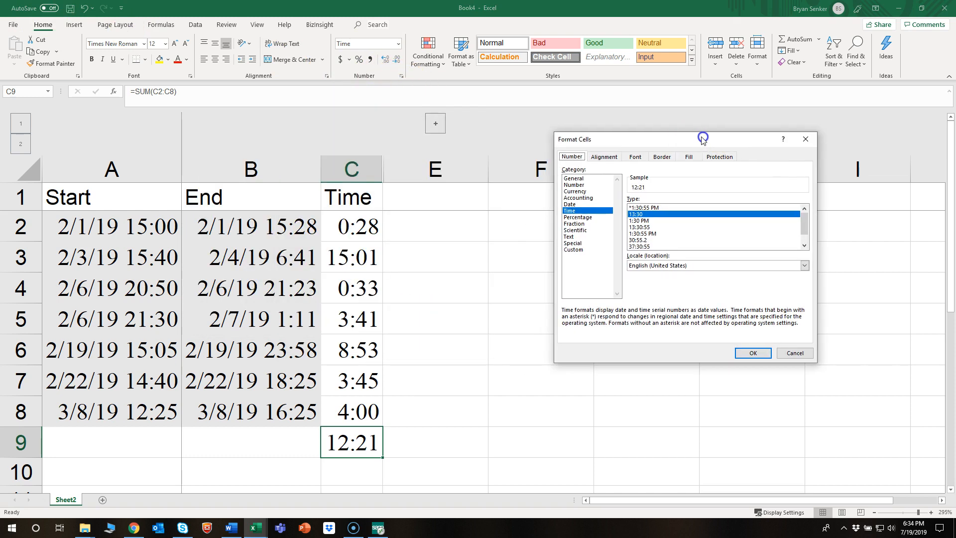
{"action": "left_click", "coordinate": [572, 249]}
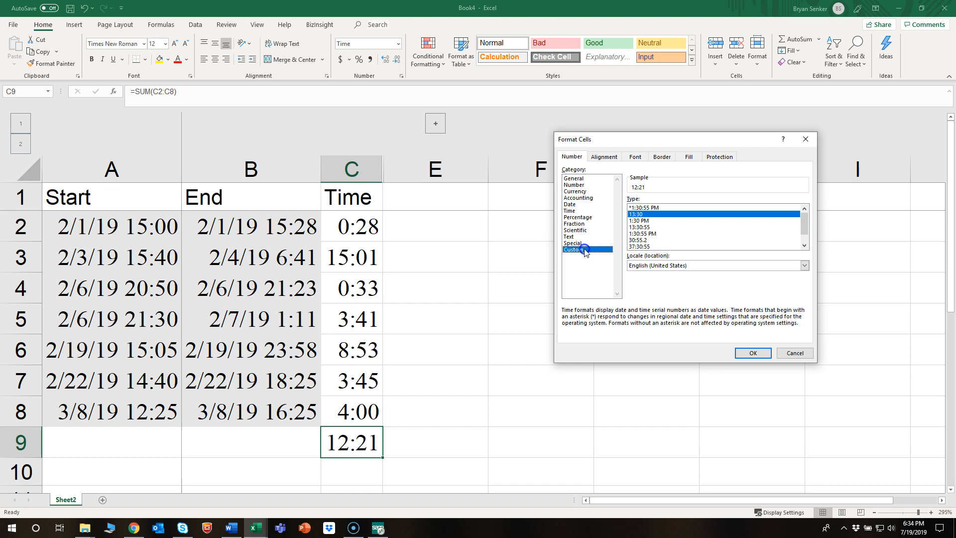
{"action": "left_click", "coordinate": [574, 249]}
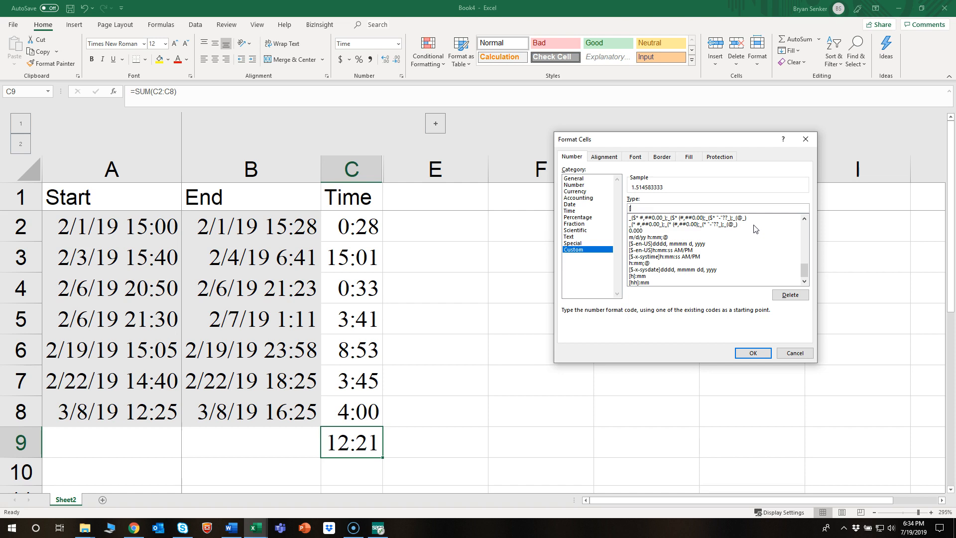
{"action": "type", "text": "[hh"}
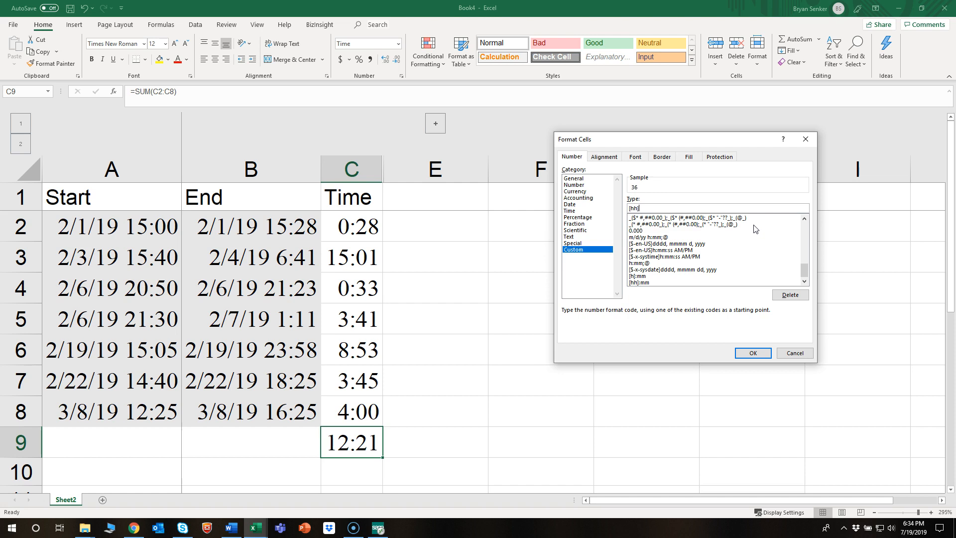
{"action": "type", "text": ":mm"}
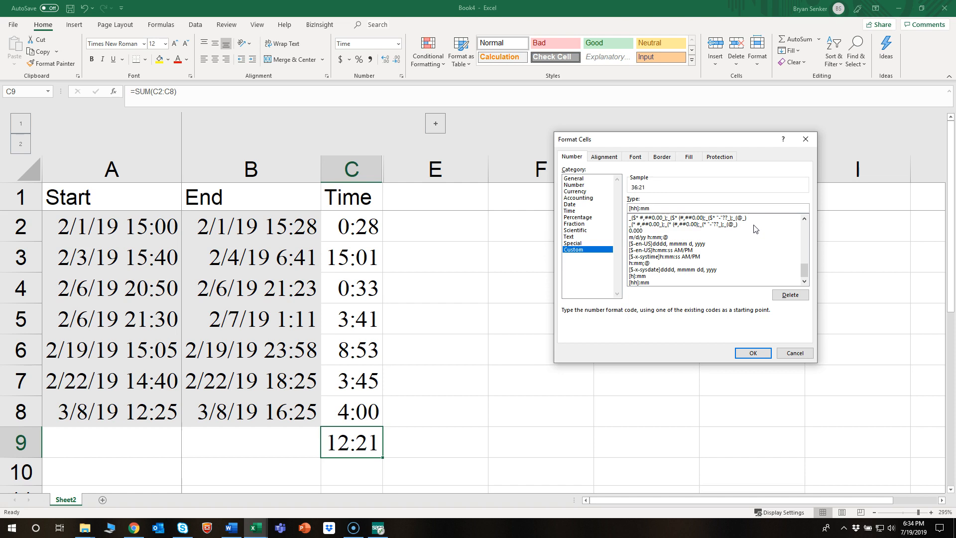
{"action": "left_click", "coordinate": [751, 352]}
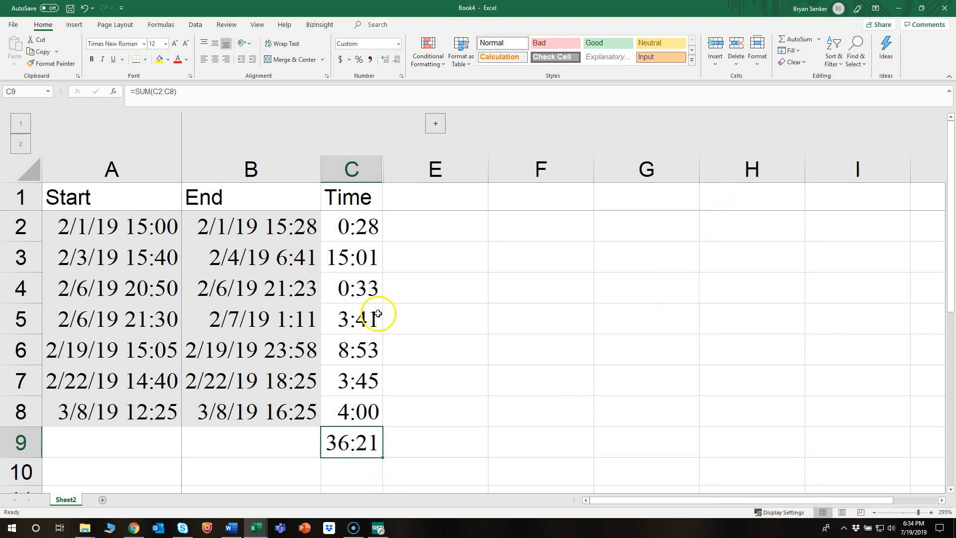
{"action": "mouse_move", "coordinate": [561, 210]}
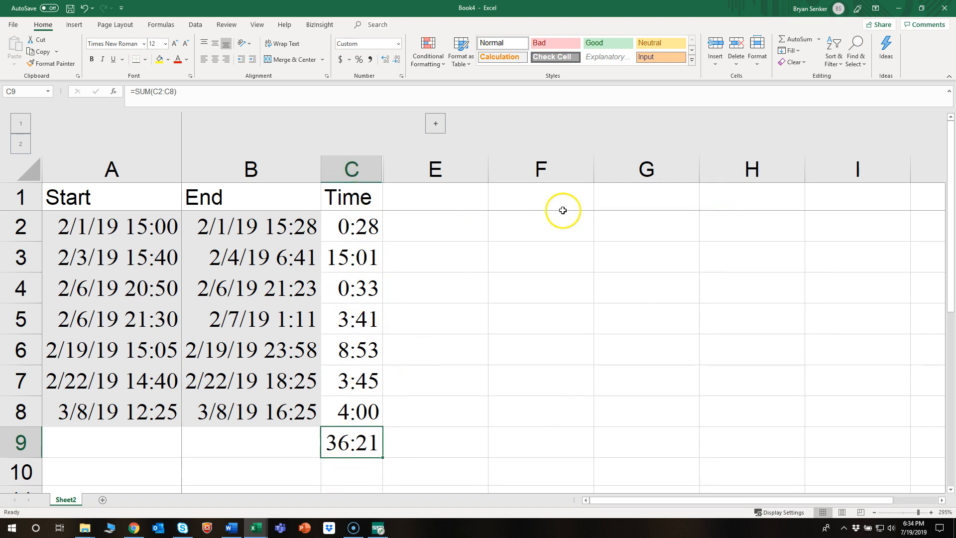
{"action": "mouse_move", "coordinate": [419, 145]}
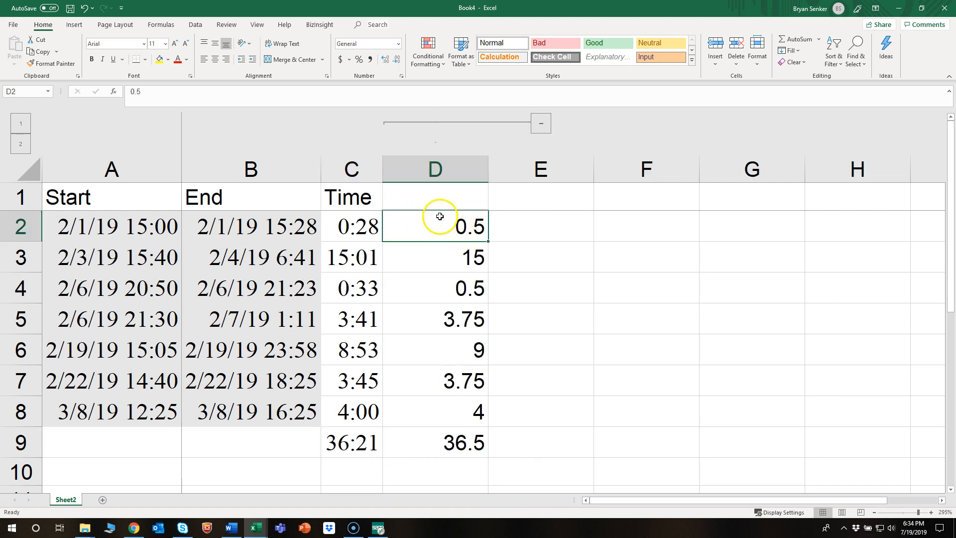
{"action": "left_click", "coordinate": [434, 257]}
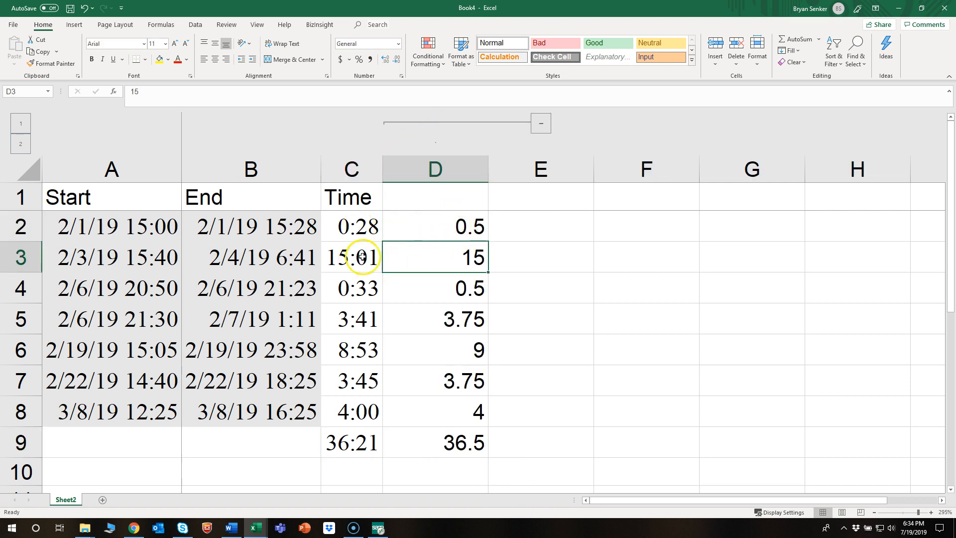
{"action": "left_click", "coordinate": [434, 288]}
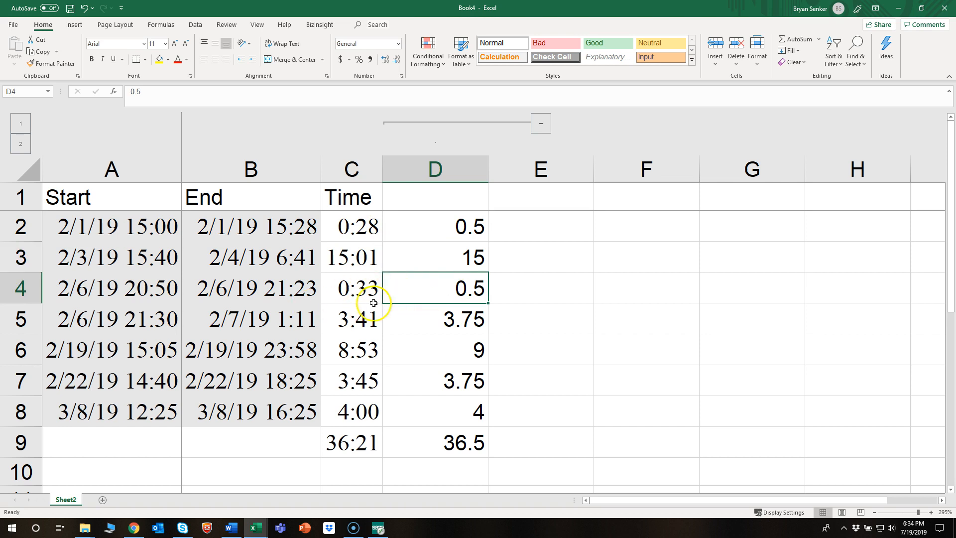
{"action": "left_click", "coordinate": [435, 319]}
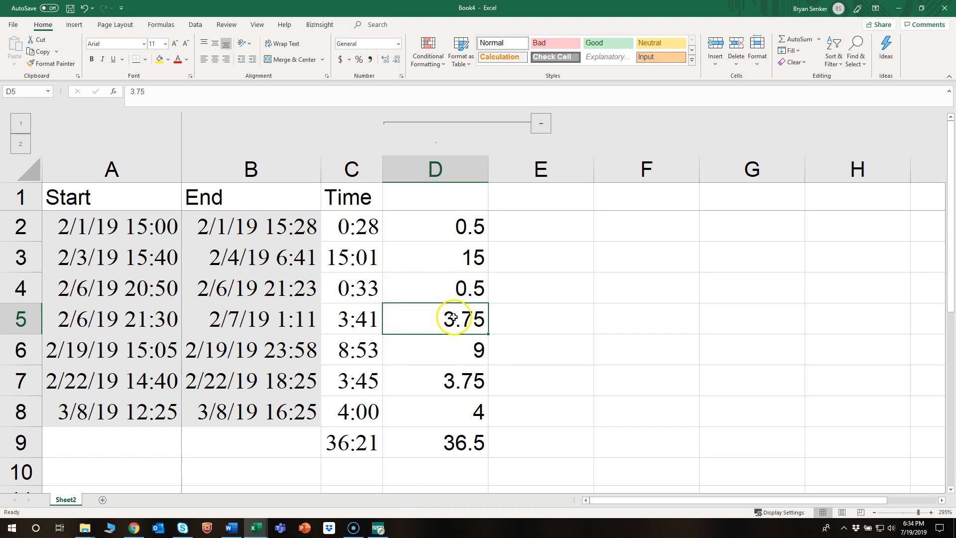
{"action": "left_click", "coordinate": [434, 442]}
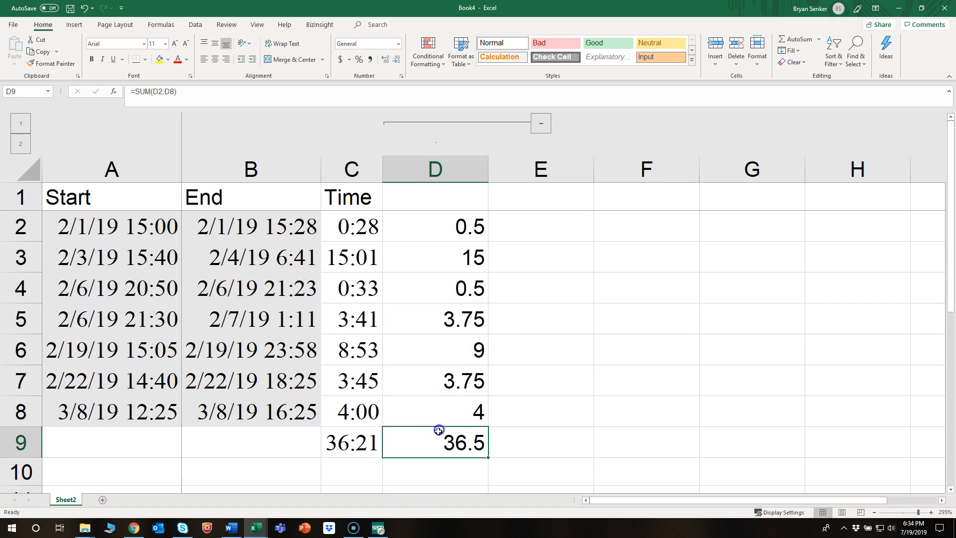
{"action": "mouse_move", "coordinate": [181, 485]}
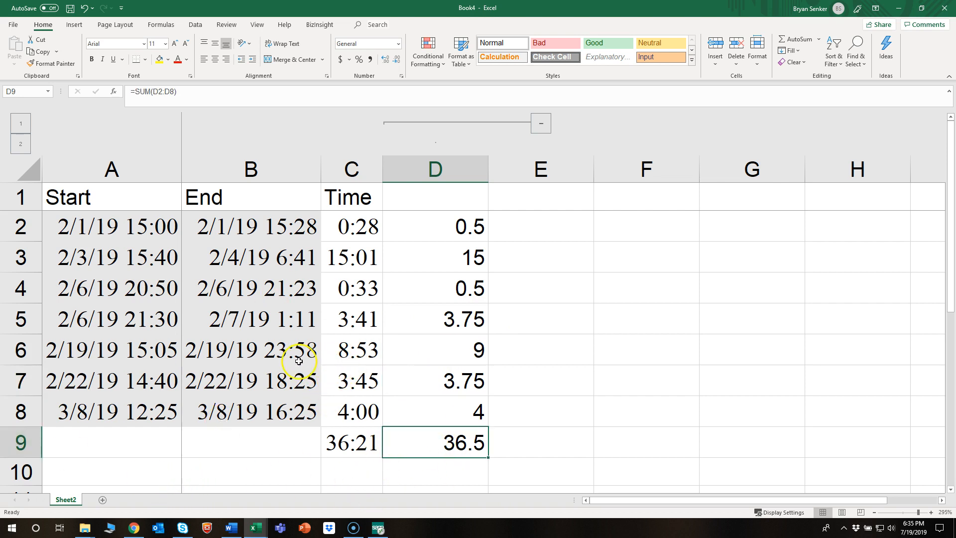
{"action": "mouse_move", "coordinate": [17, 501]}
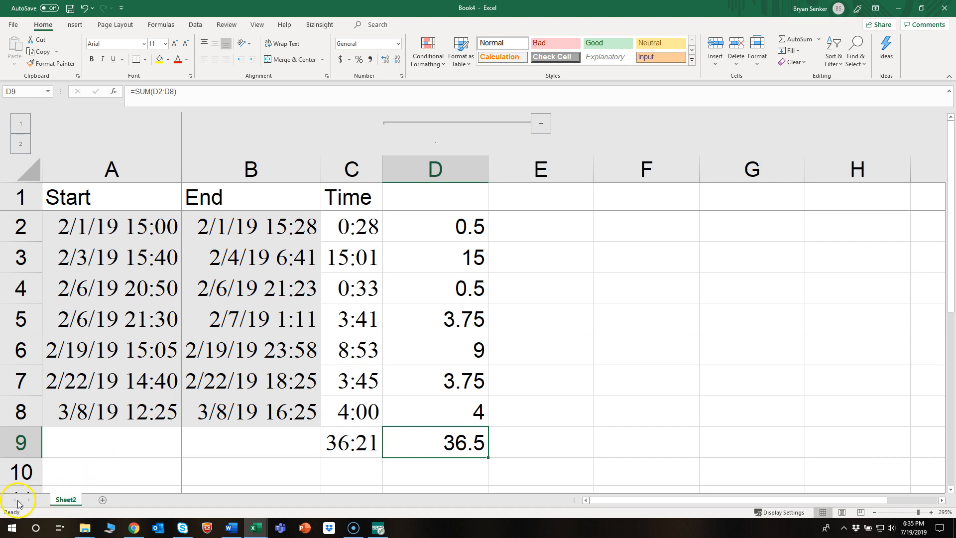